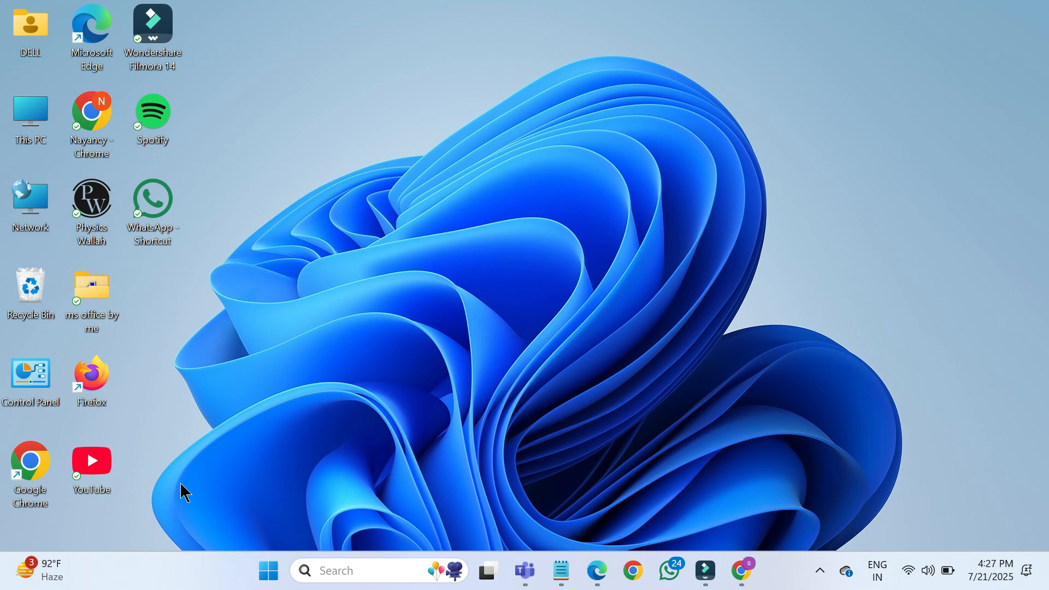
# Search 'set' from the taskbar and launch the Settings app
pyautogui.write('set')
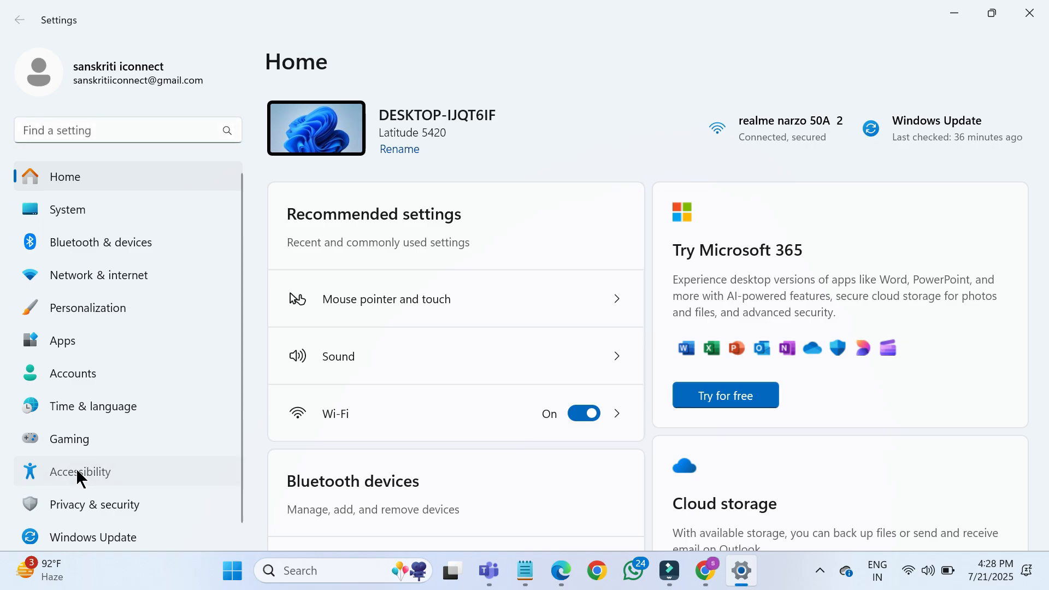
# Go to Accessibility › Mouse pointer and touch and reach its Related settings
pyautogui.click(80, 472)
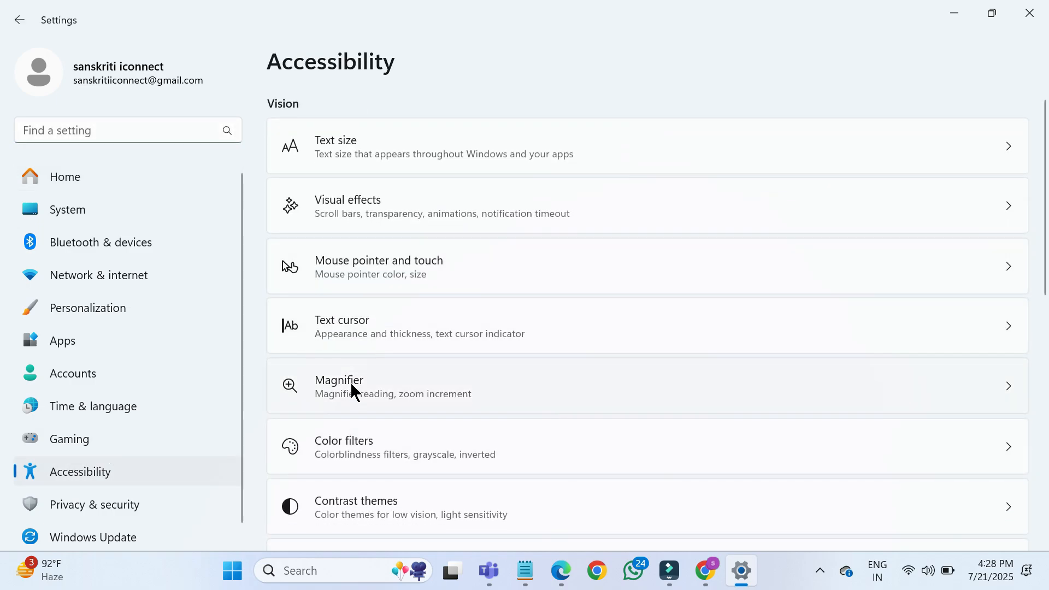
pyautogui.moveTo(368, 267)
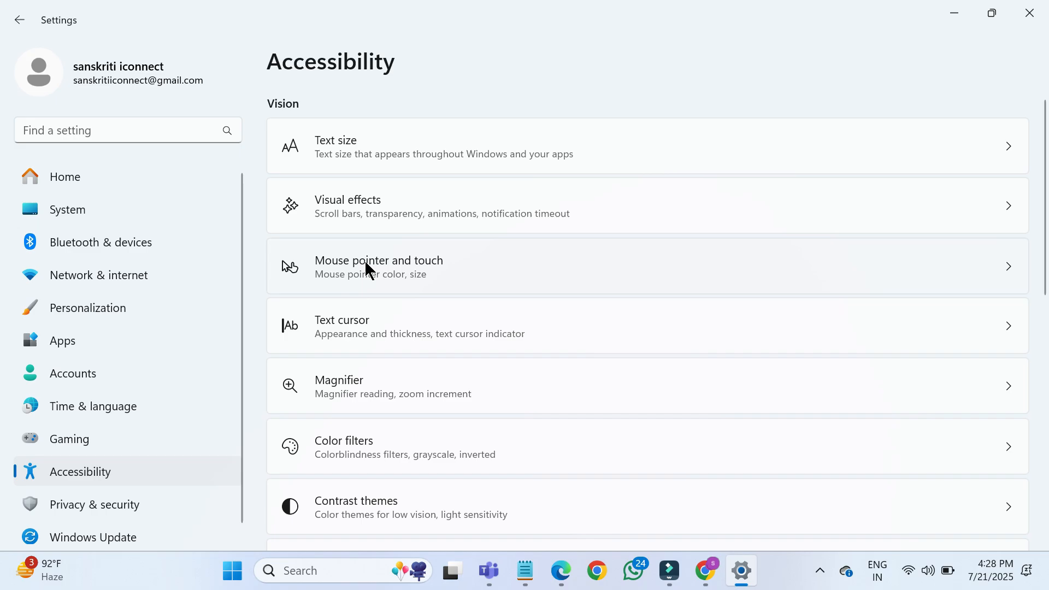
pyautogui.click(378, 267)
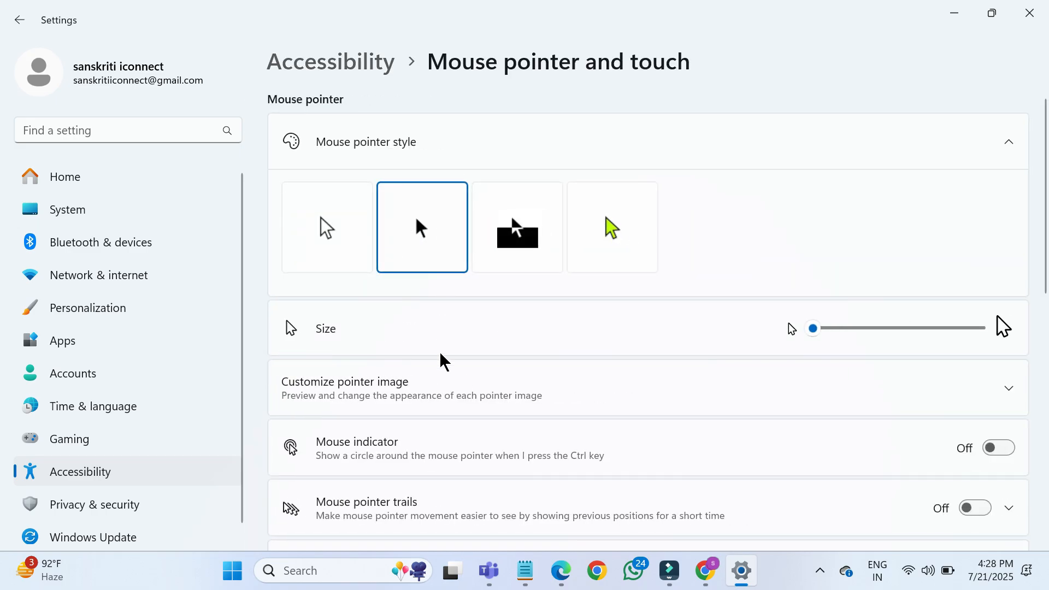
pyautogui.scroll(-3)
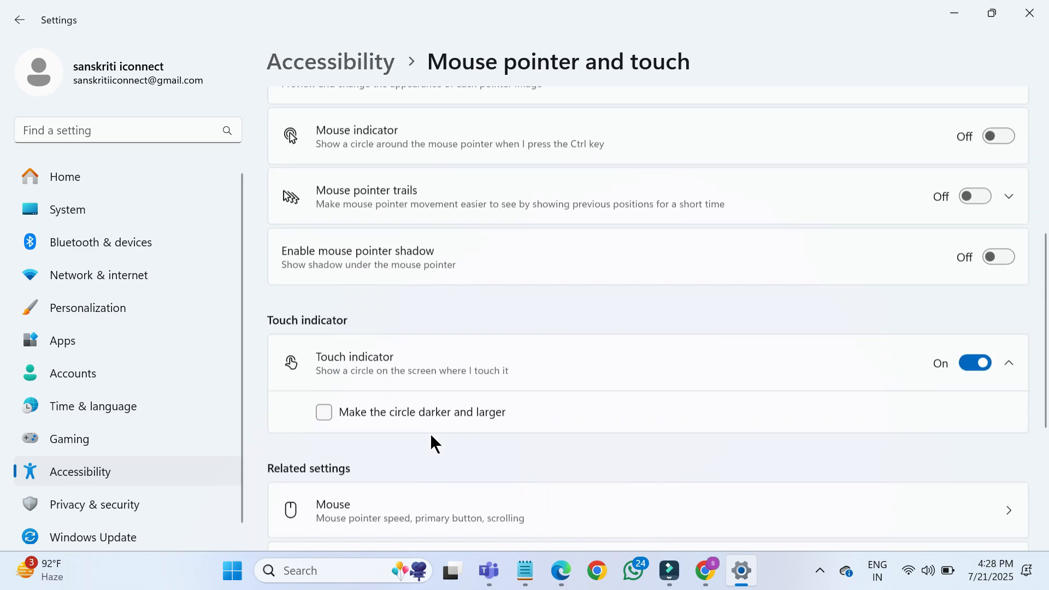
pyautogui.scroll(-3)
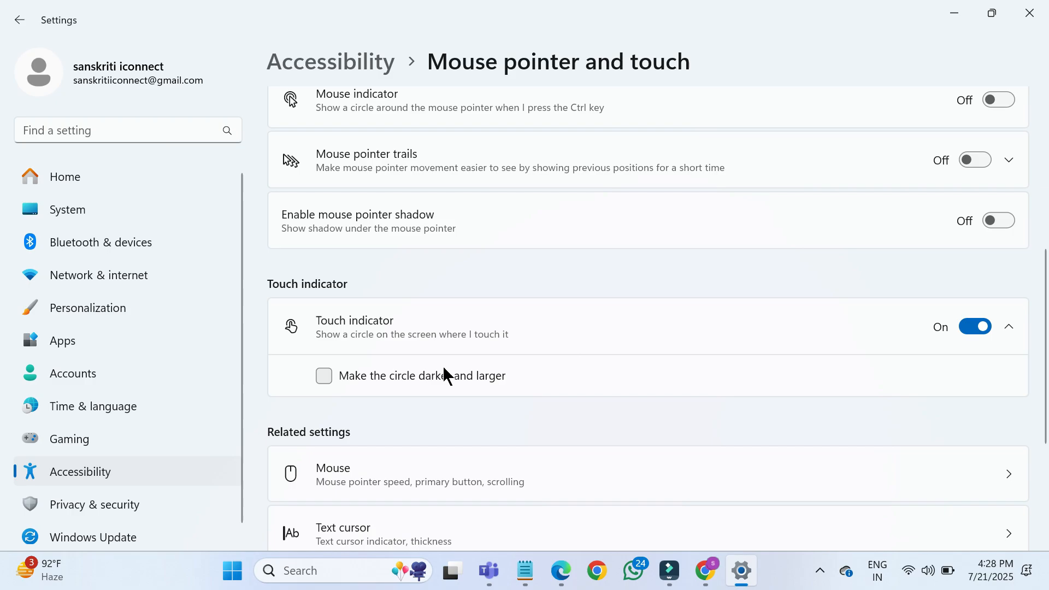
pyautogui.scroll(-3)
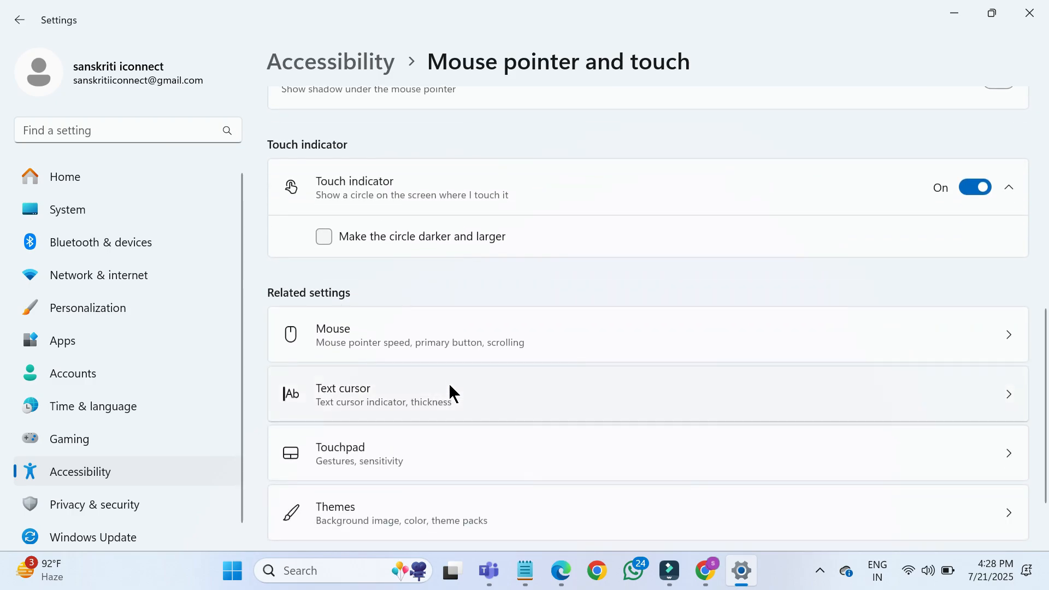
pyautogui.scroll(-3)
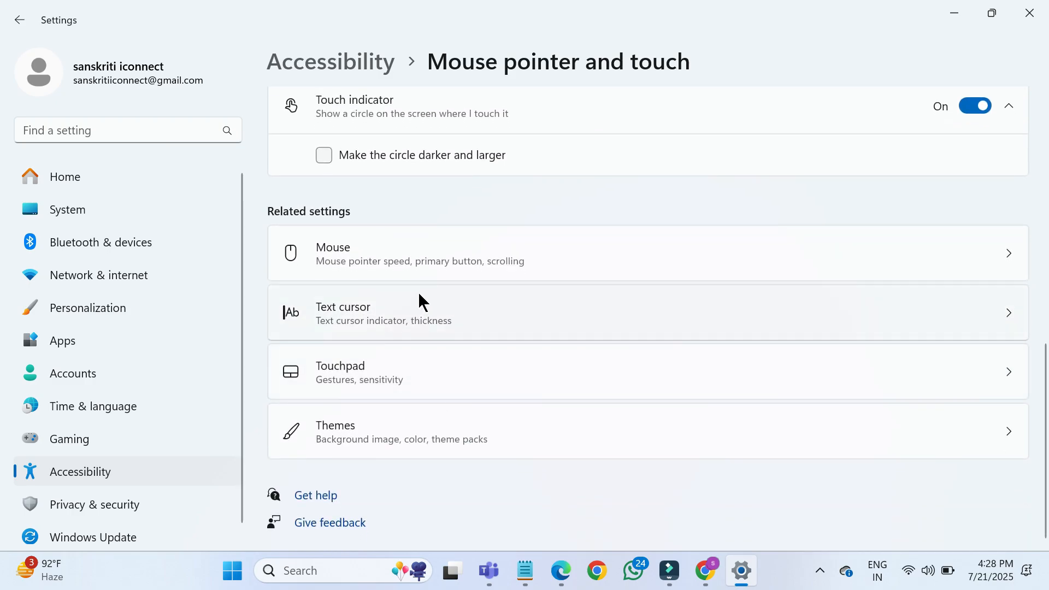
pyautogui.moveTo(338, 379)
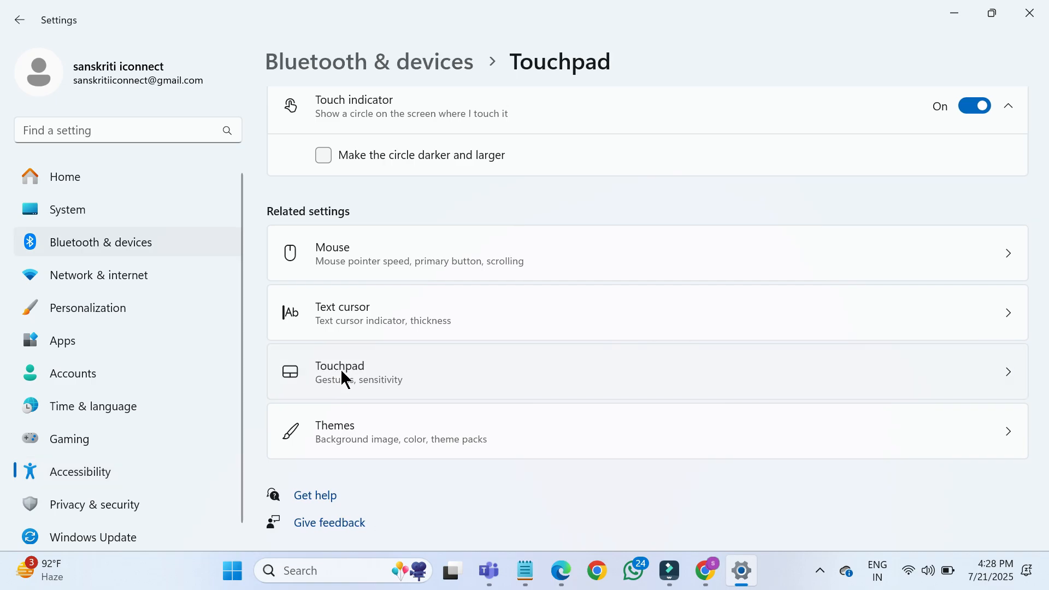
# Keep Touchpad On and enable Drag two fingers to scroll and Pinch to zoom
pyautogui.click(339, 371)
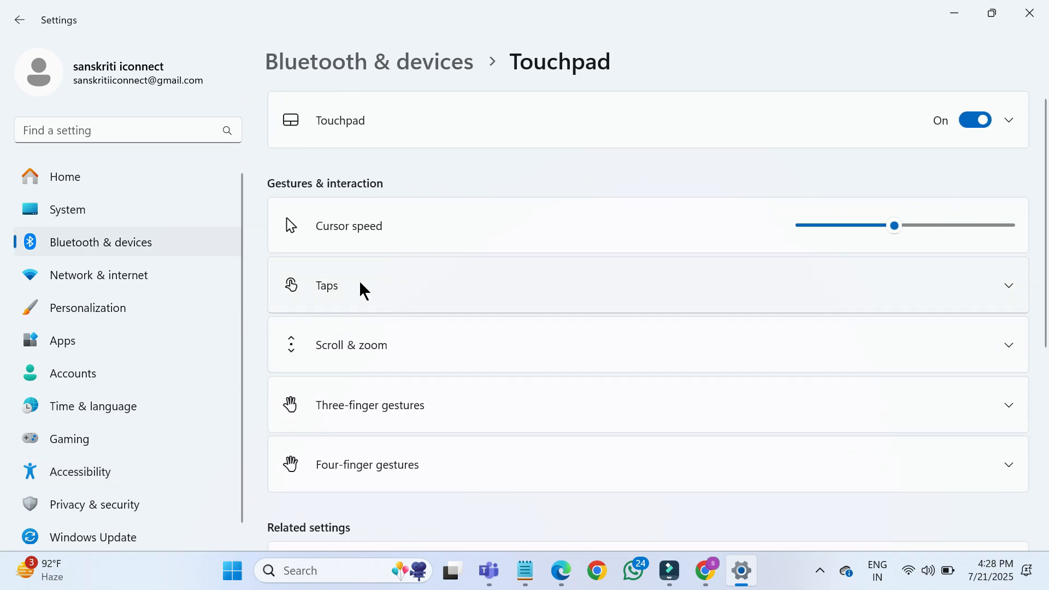
pyautogui.moveTo(404, 141)
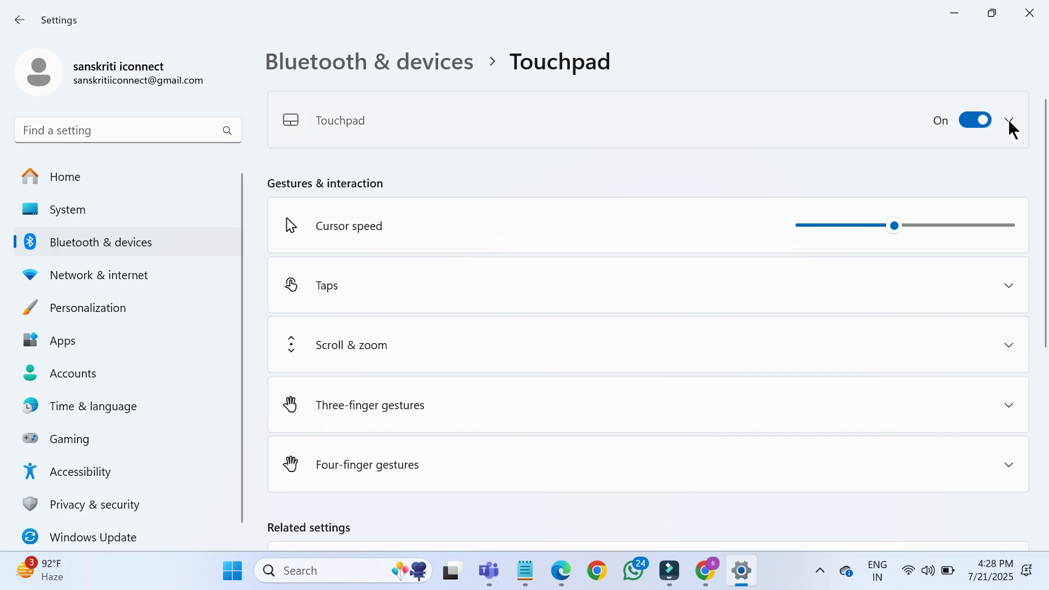
pyautogui.scroll(-3)
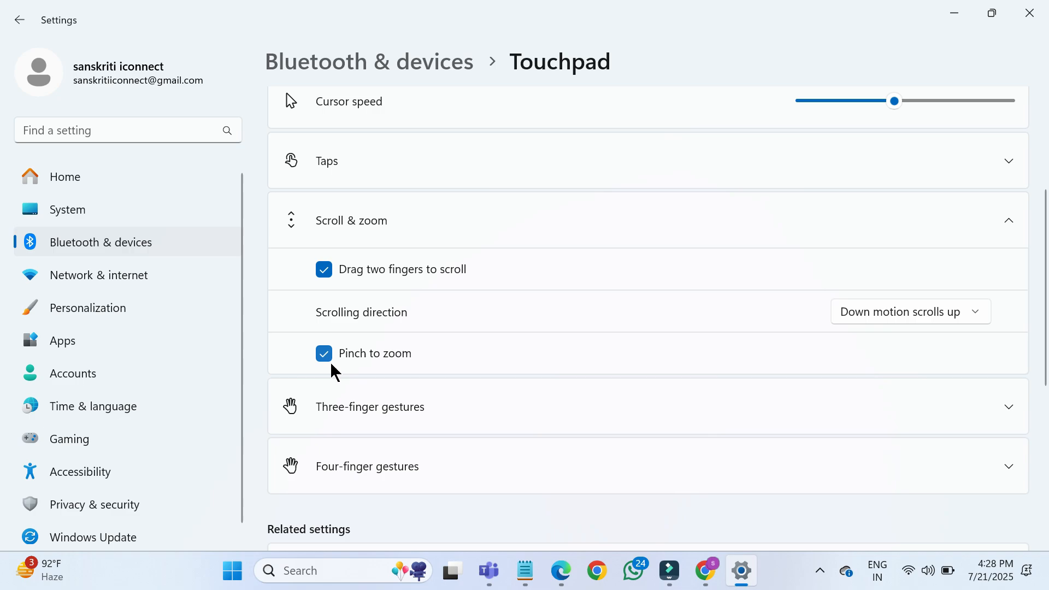
pyautogui.moveTo(343, 348)
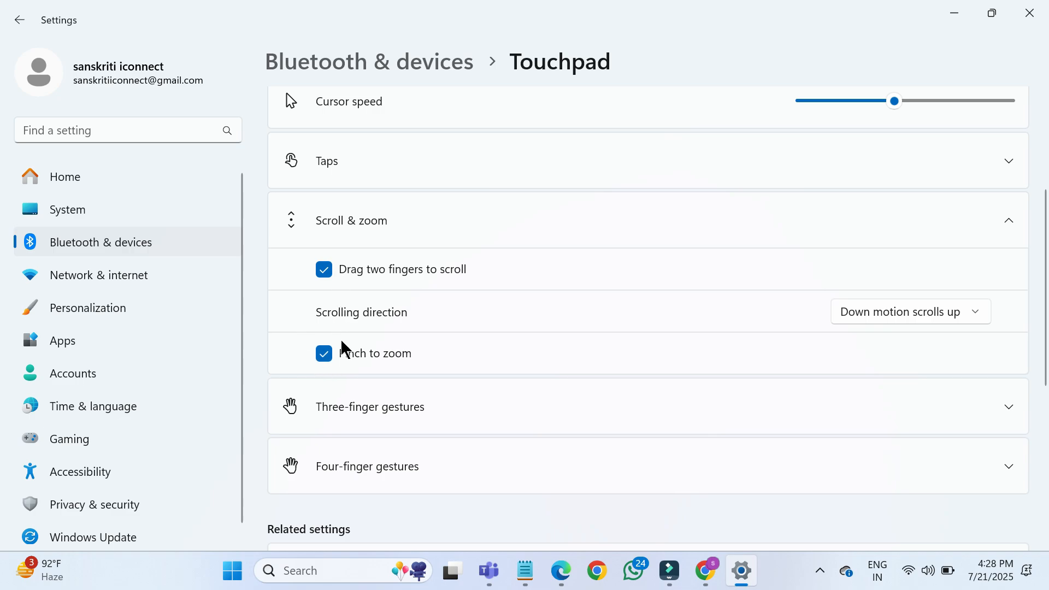
pyautogui.scroll(-3)
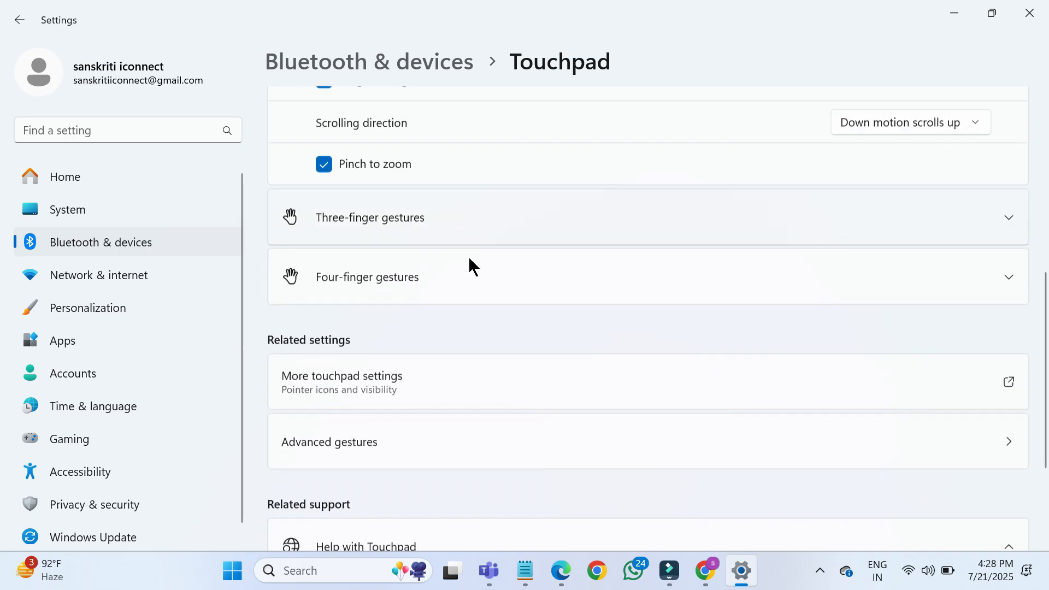
pyautogui.scroll(-3)
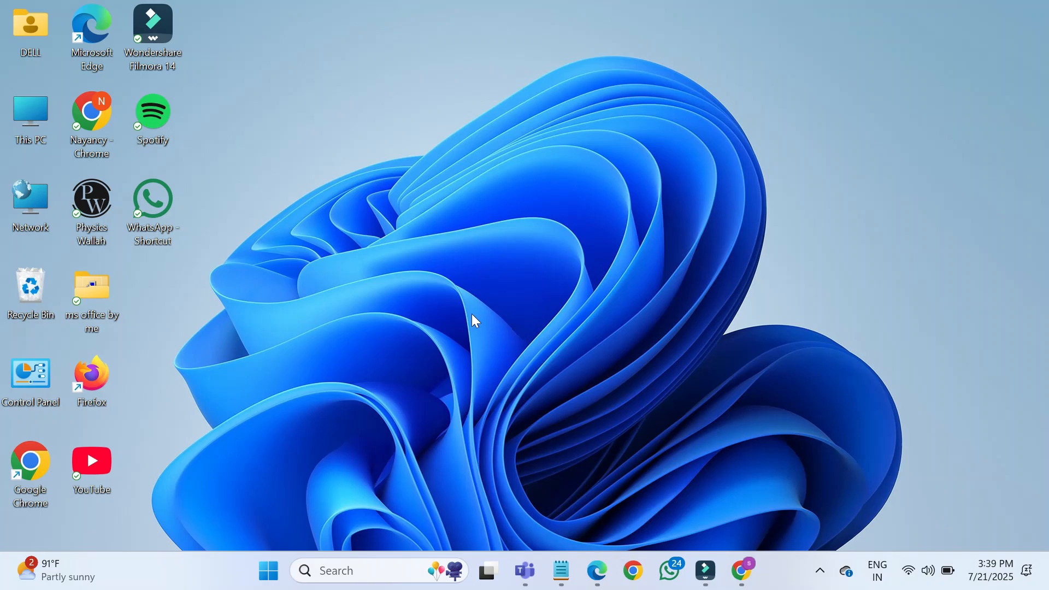
pyautogui.moveTo(569, 107)
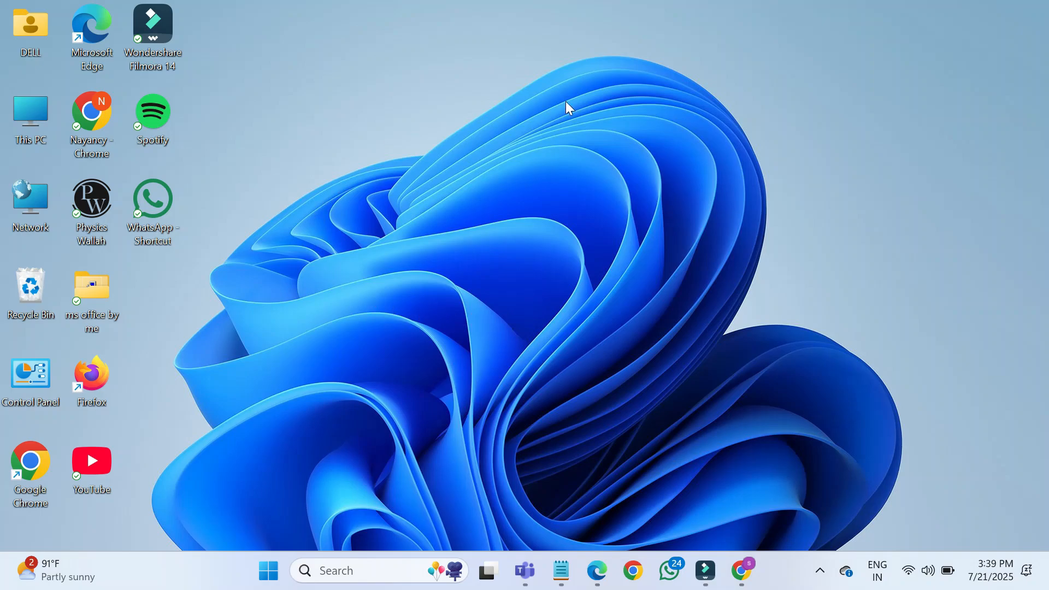
pyautogui.moveTo(627, 234)
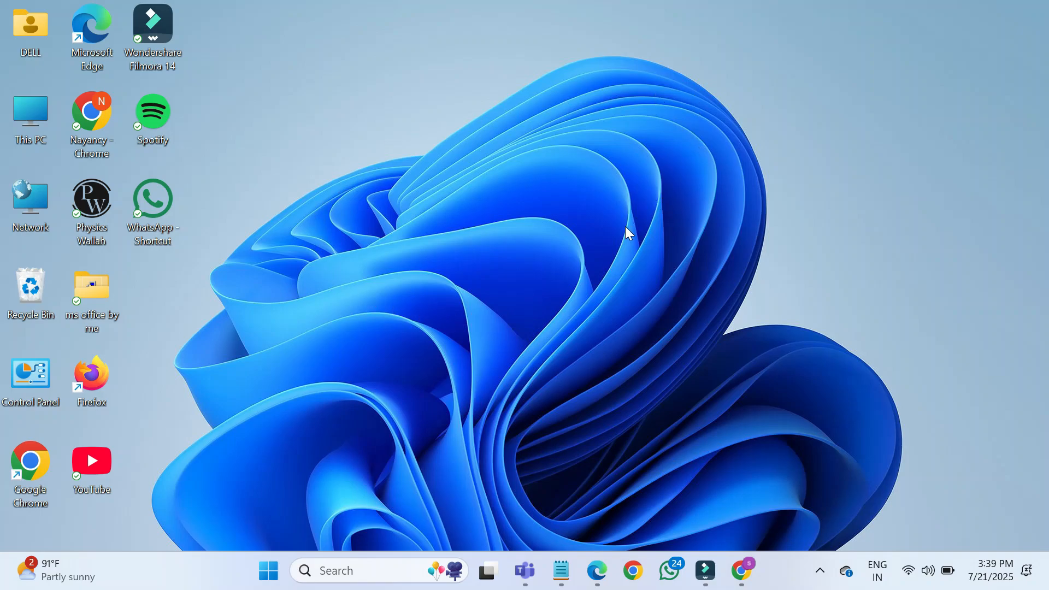
pyautogui.moveTo(478, 269)
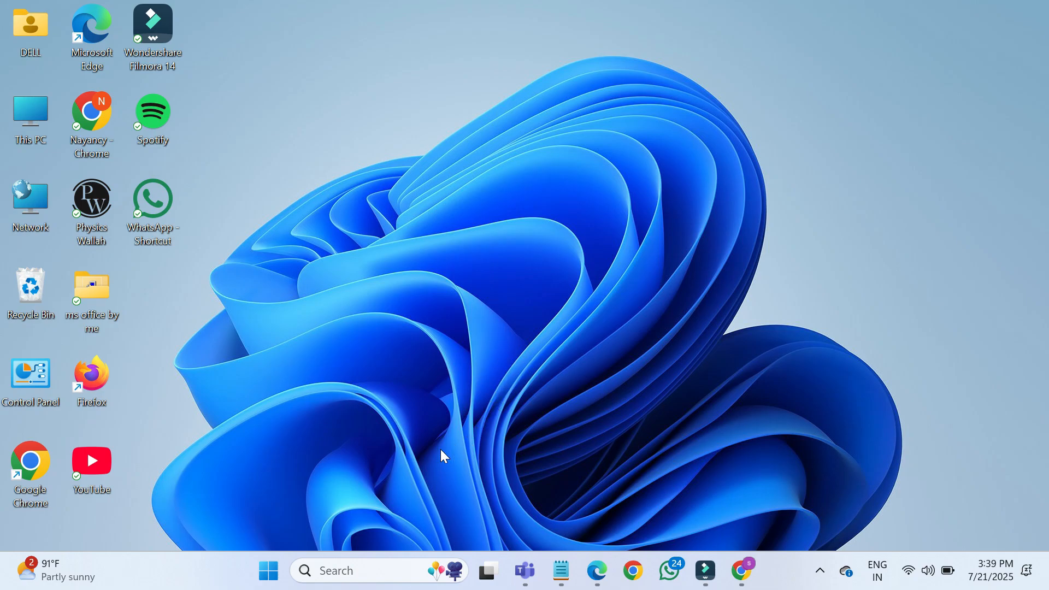
pyautogui.moveTo(372, 525)
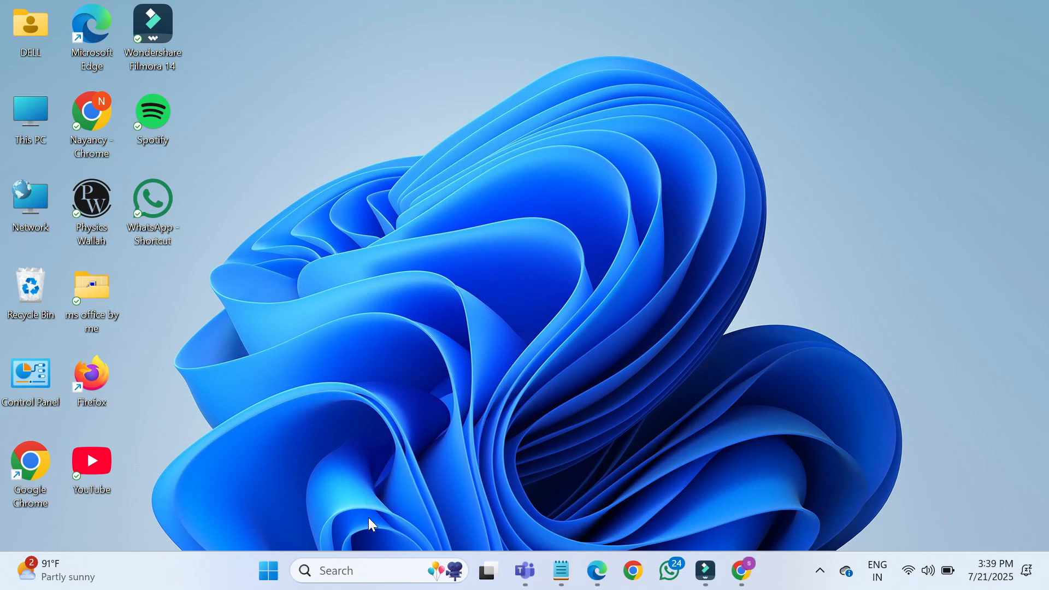
pyautogui.moveTo(366, 469)
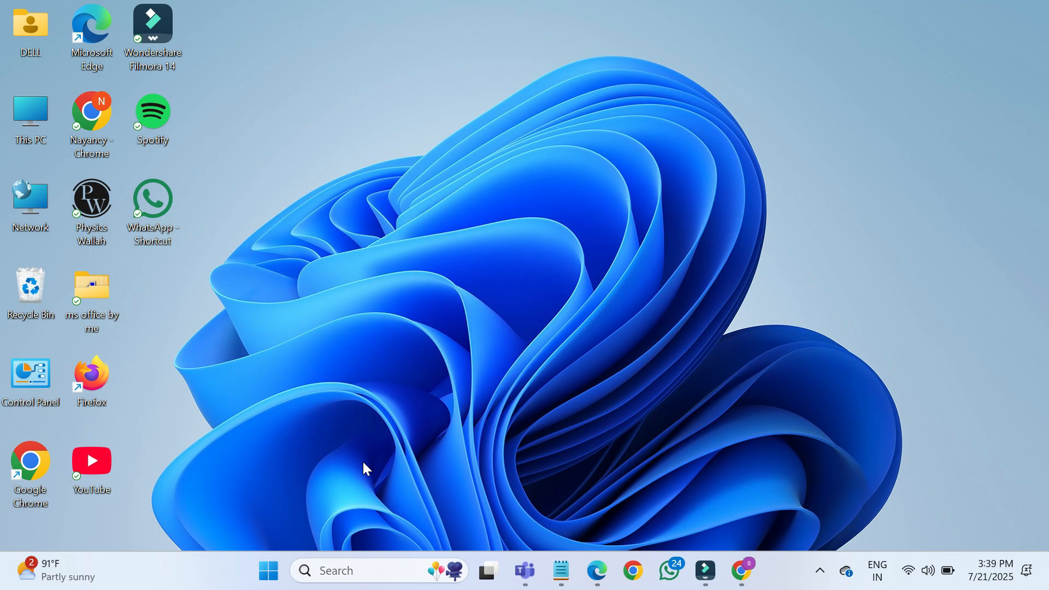
pyautogui.moveTo(472, 391)
pyautogui.write('CONTROL PANEL')
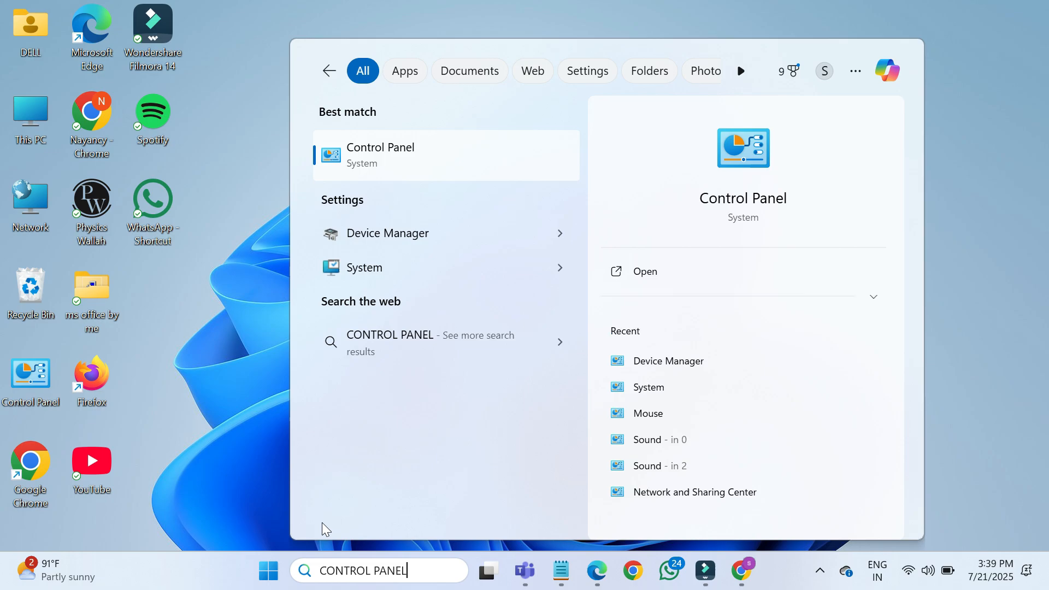
# Launch Control Panel from search, showing All Control Panel Items as small icons
pyautogui.click(381, 154)
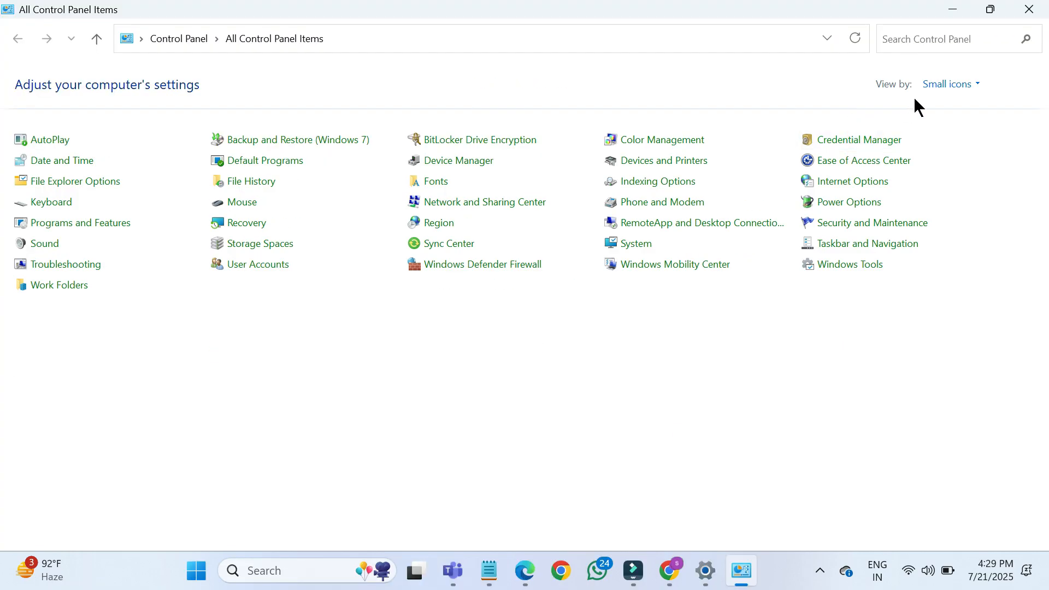
pyautogui.click(950, 84)
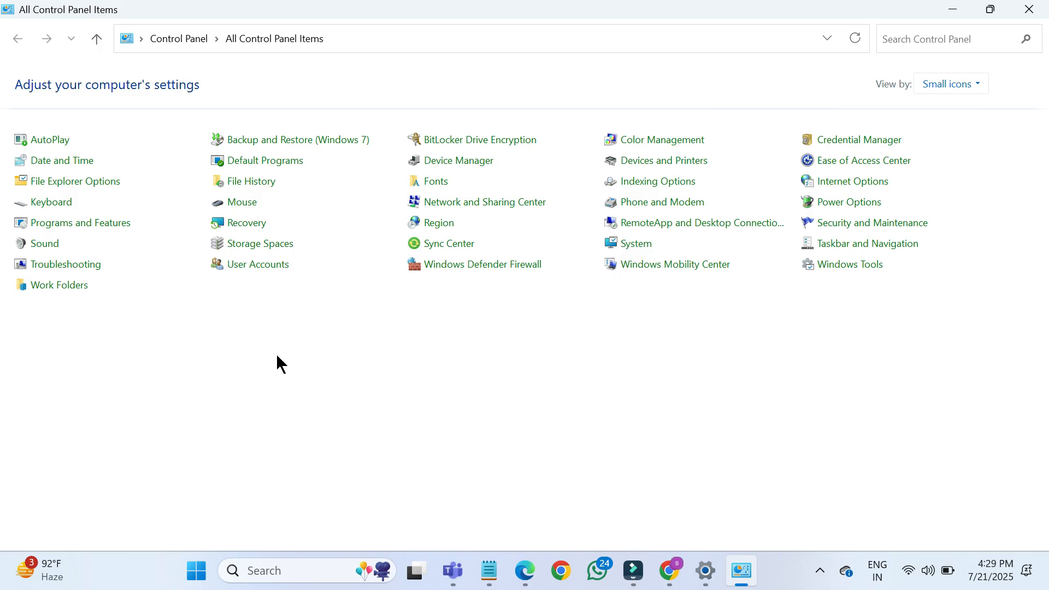
pyautogui.moveTo(240, 203)
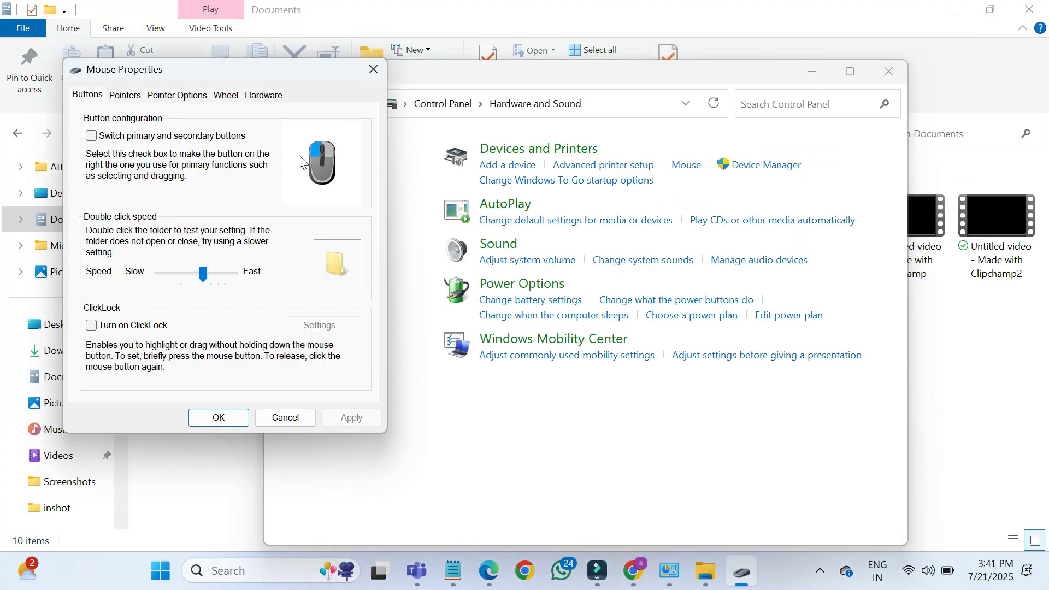
pyautogui.moveTo(118, 102)
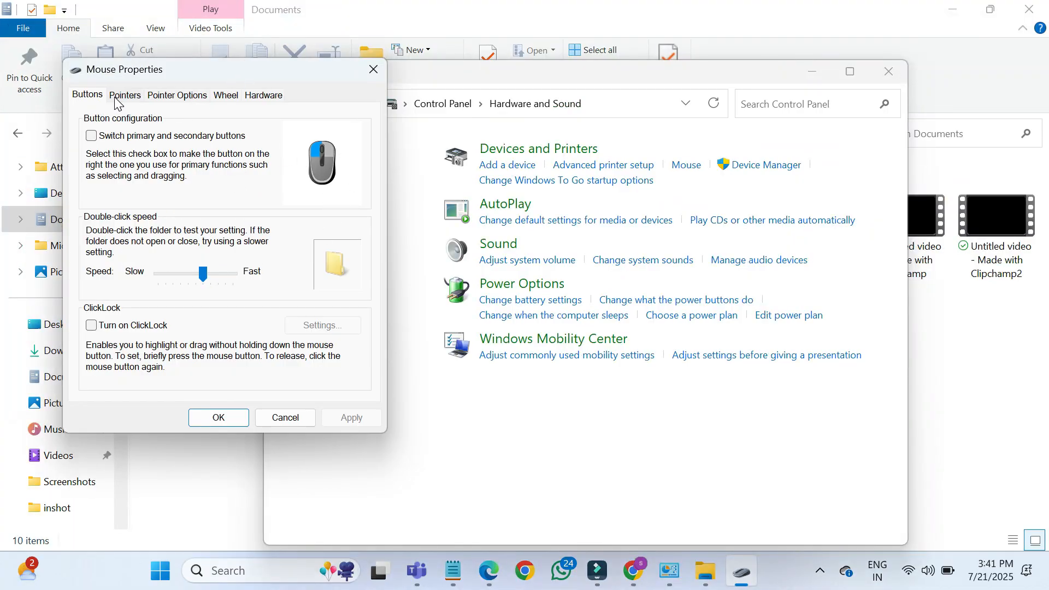
# In Mouse Properties Pointers, choose the Windows Black (large) scheme
pyautogui.click(125, 95)
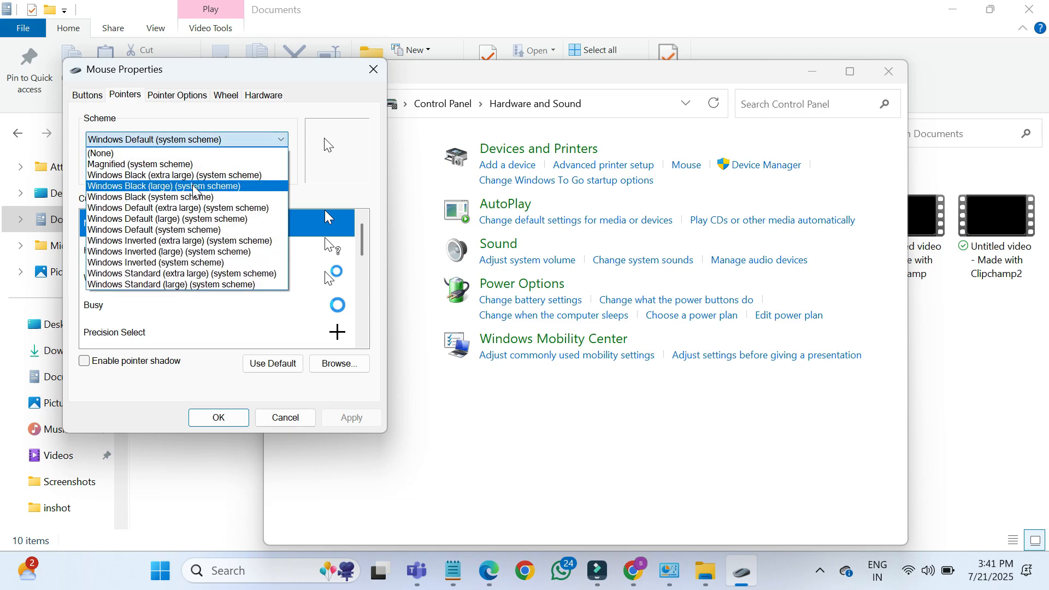
pyautogui.click(162, 186)
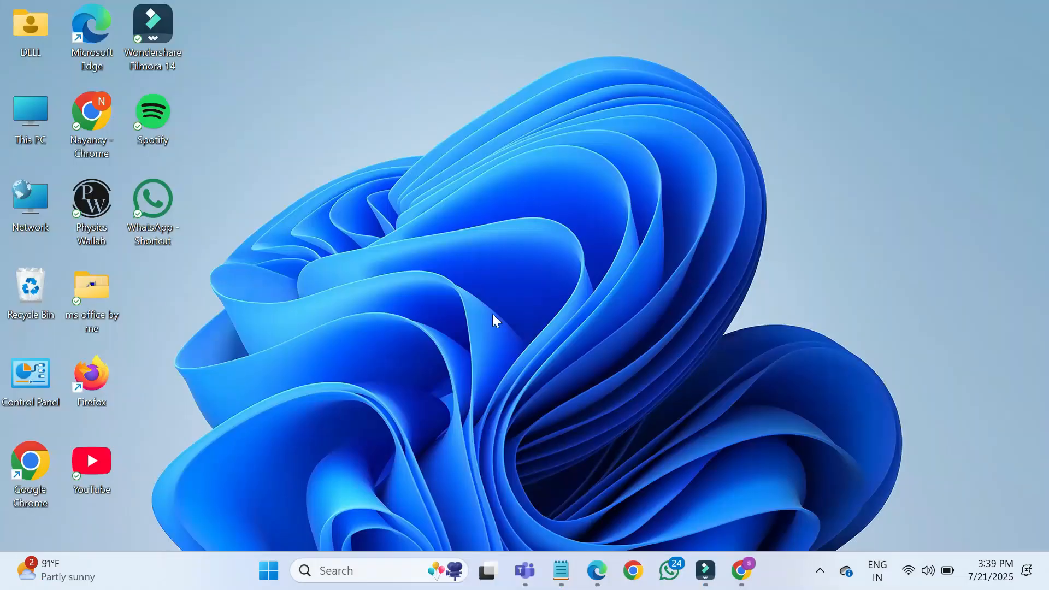
pyautogui.moveTo(334, 189)
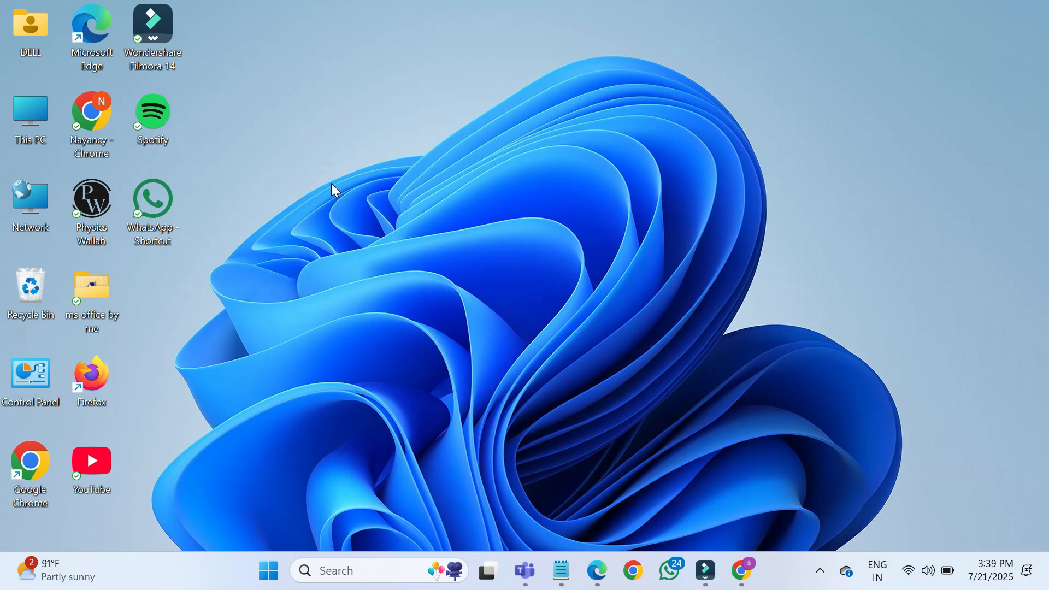
pyautogui.moveTo(696, 148)
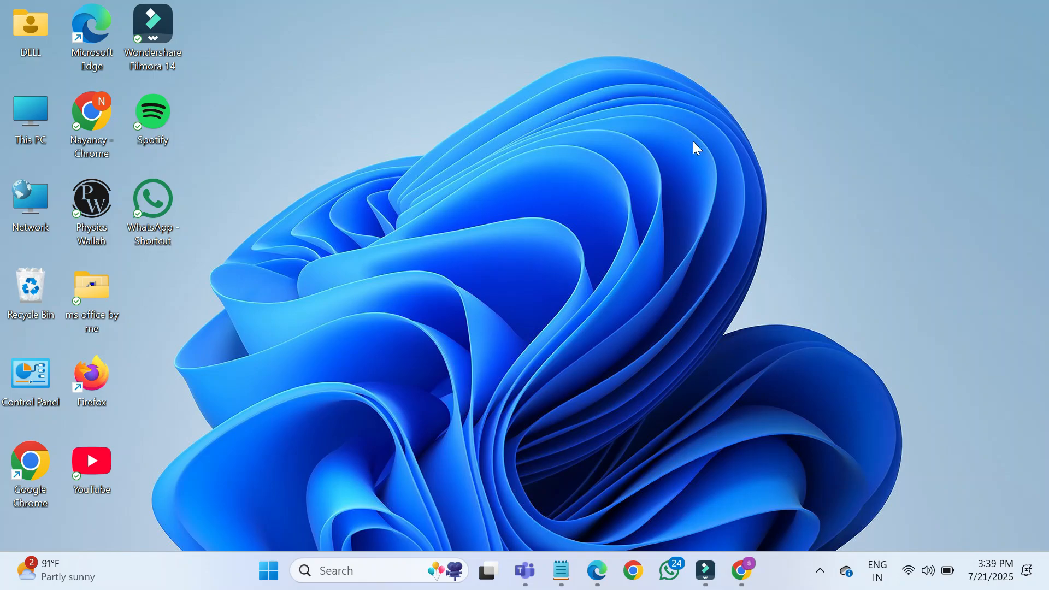
pyautogui.moveTo(627, 233)
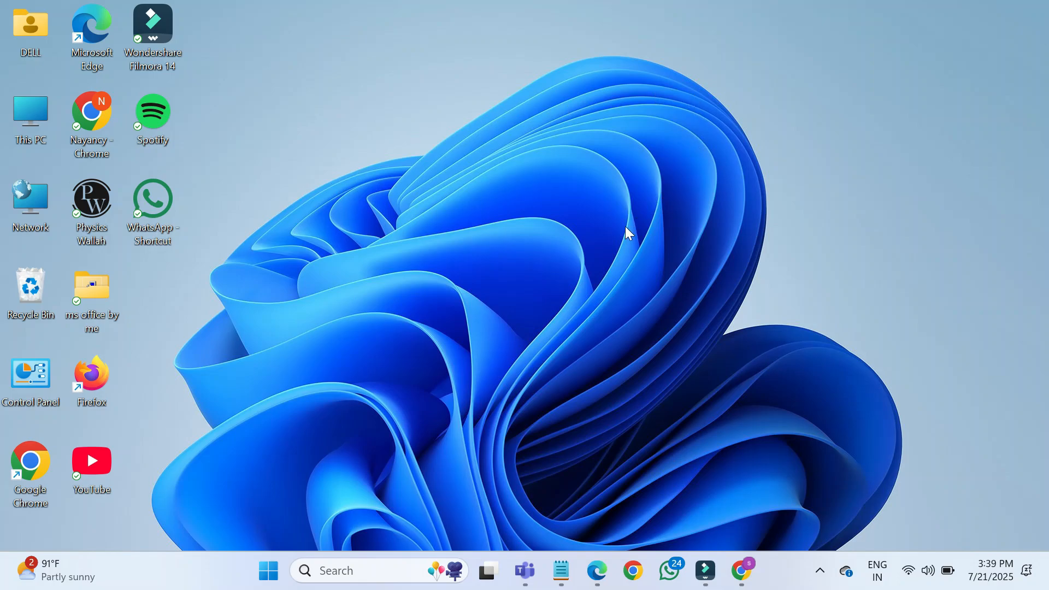